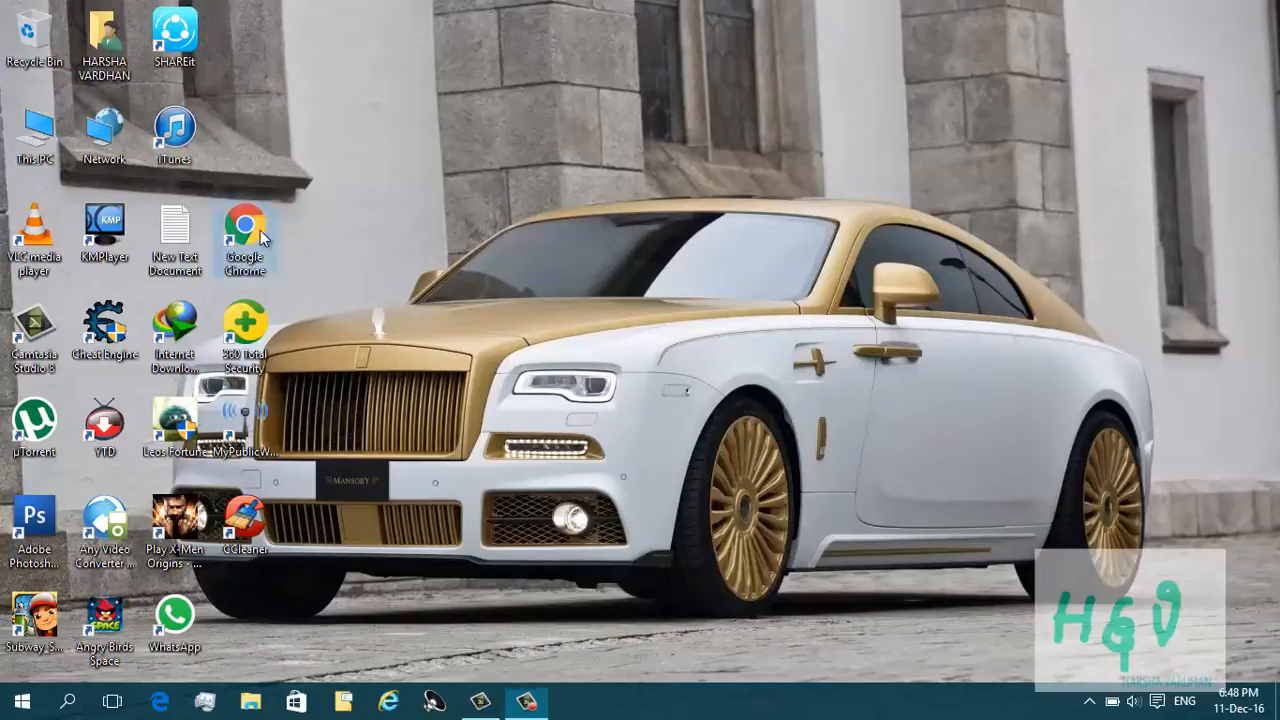
pyautogui.moveTo(245, 222)
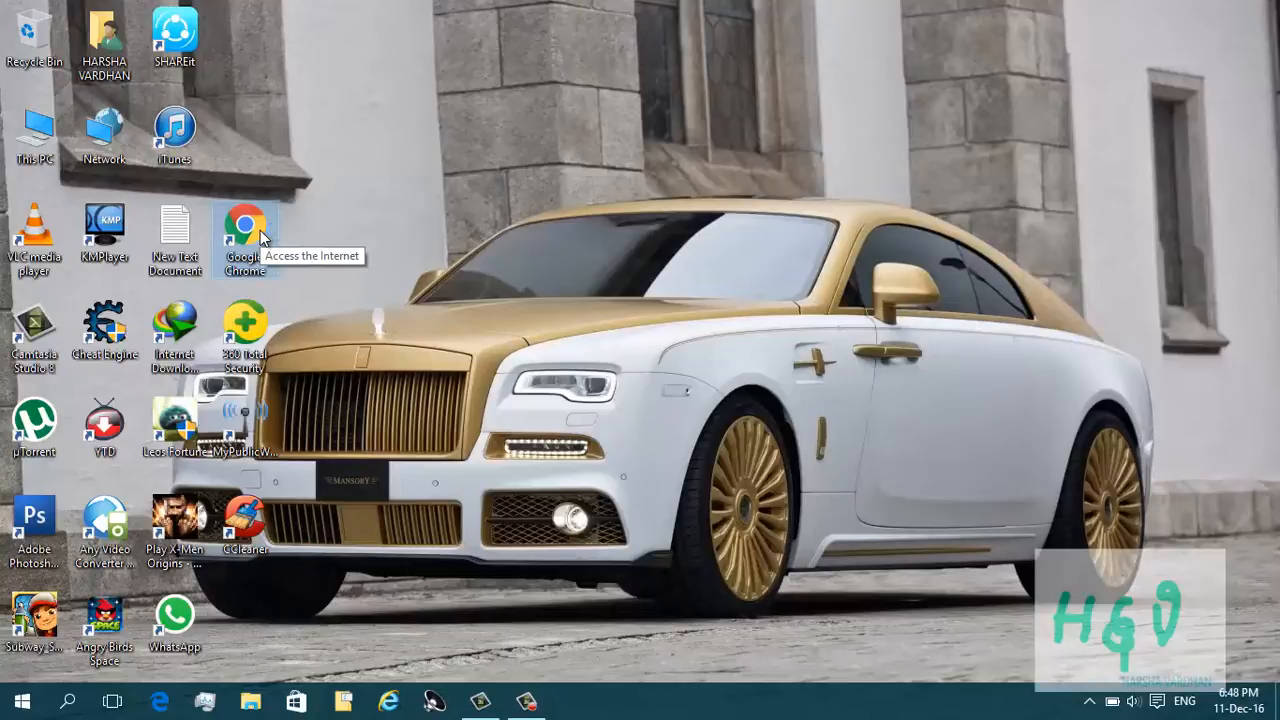
# Launch Chrome to a new tab with Wi-Fi switched off from the network flyout
pyautogui.doubleClick(245, 222)
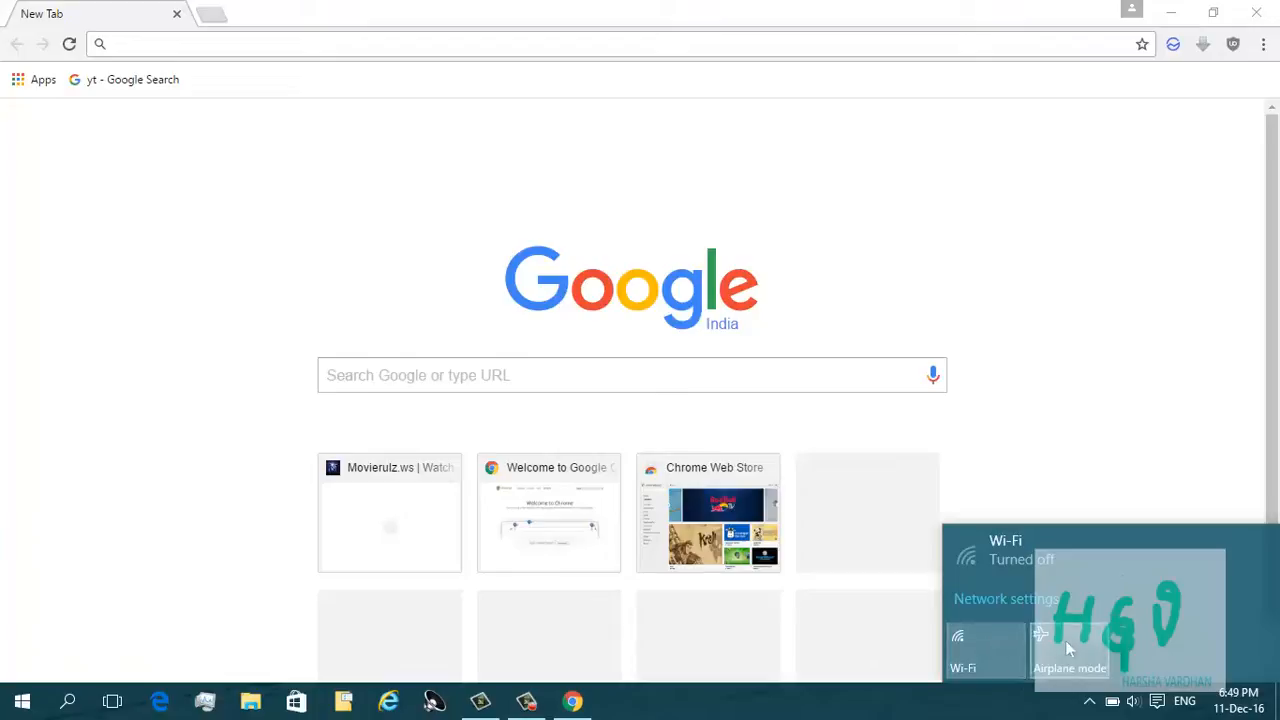
pyautogui.click(945, 167)
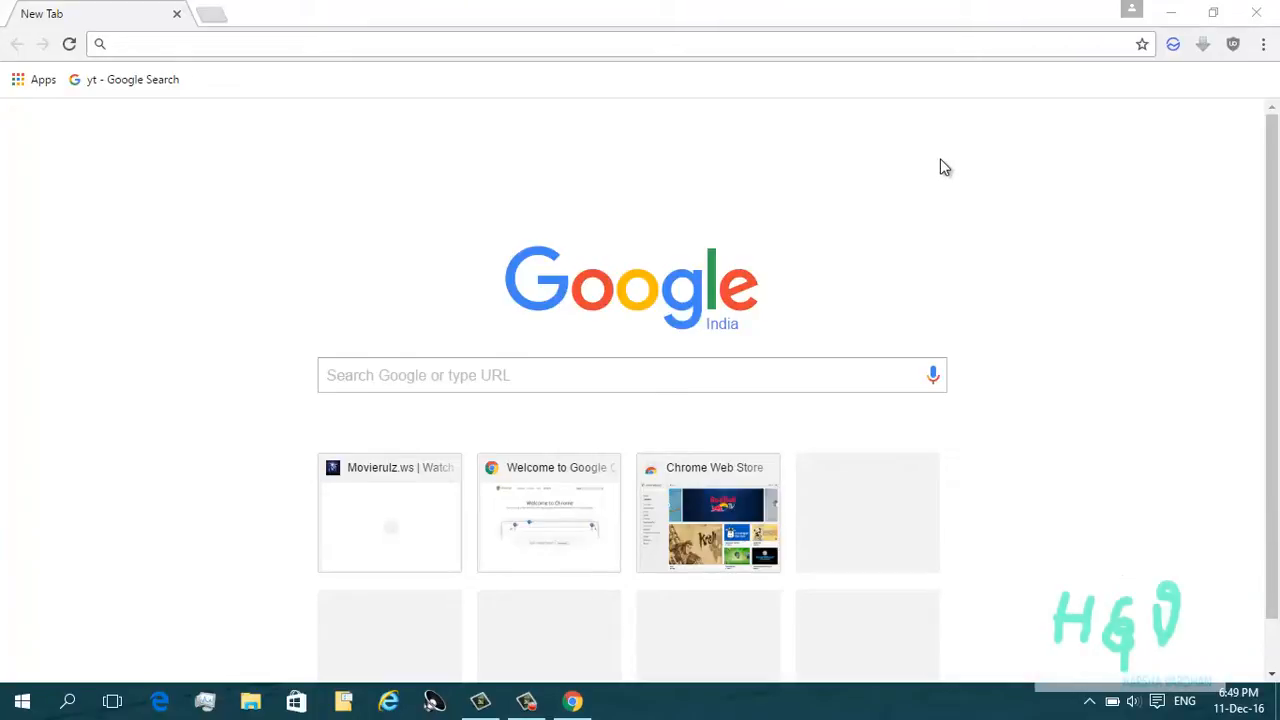
pyautogui.moveTo(903, 65)
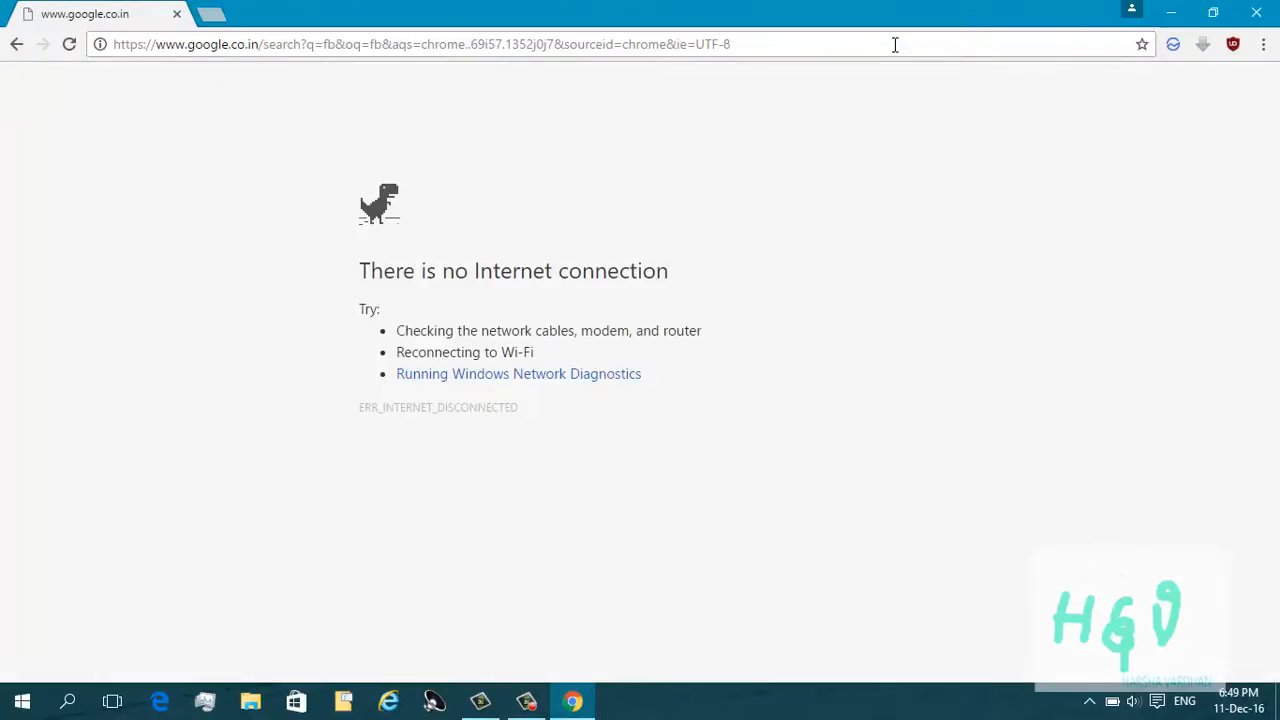
pyautogui.moveTo(405, 222)
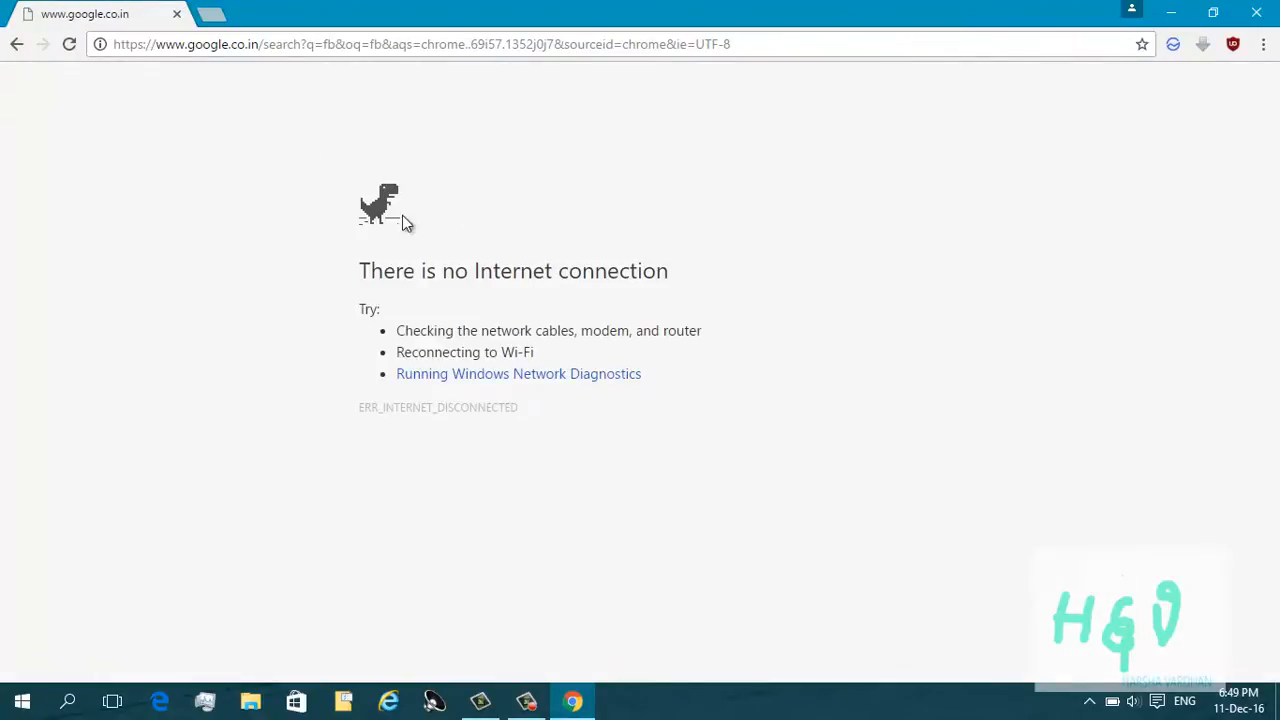
pyautogui.moveTo(390, 230)
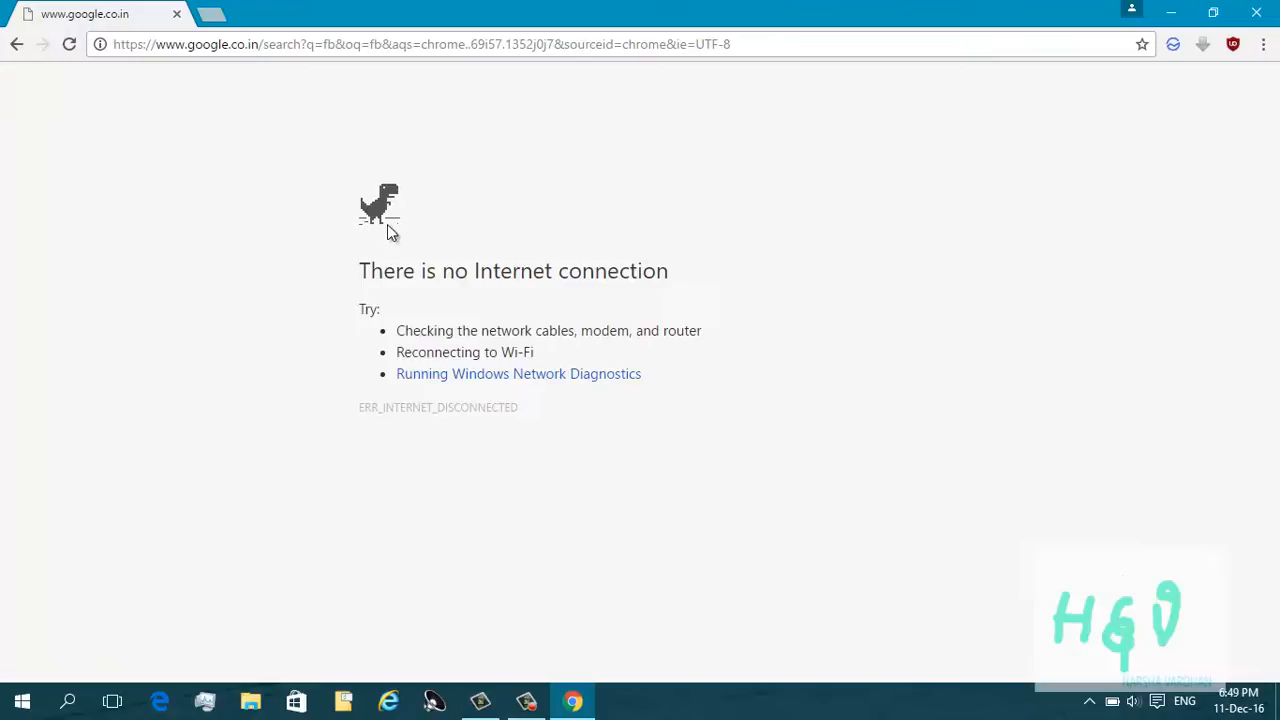
pyautogui.moveTo(397, 210)
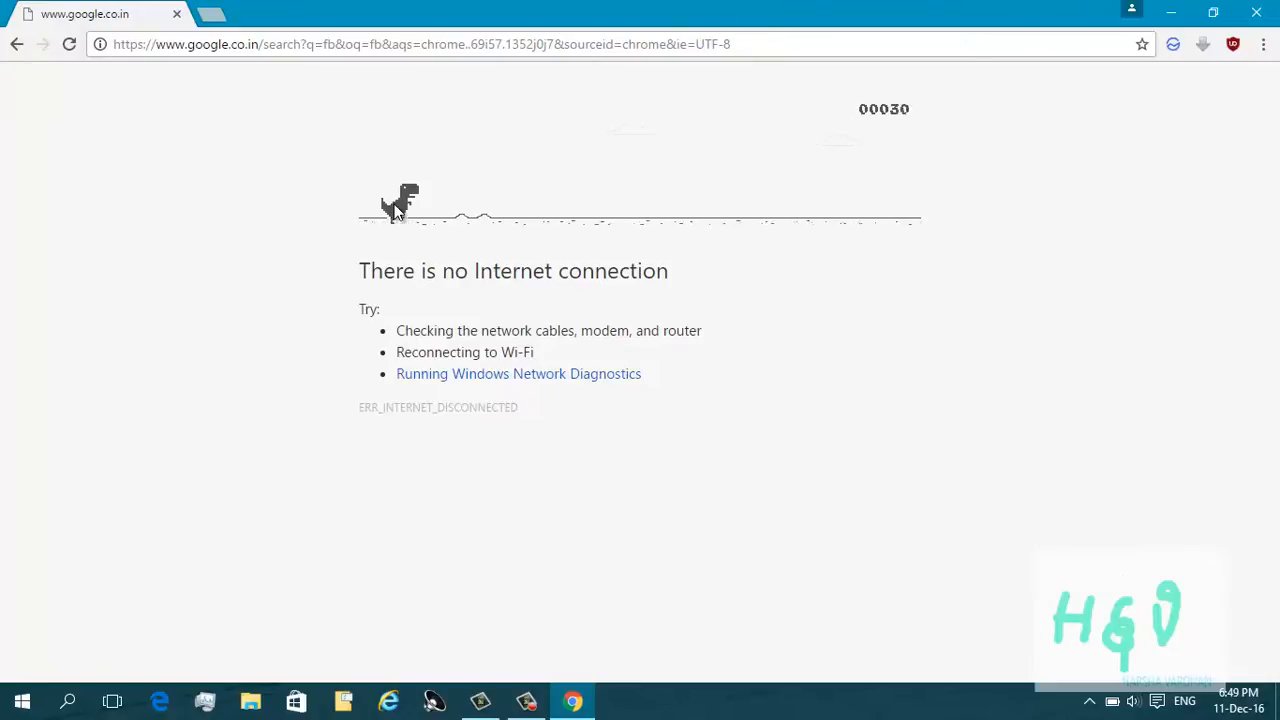
# Jump the dinosaur over the cacti until the run ends in GAME OVER at score 204
pyautogui.press('Space')
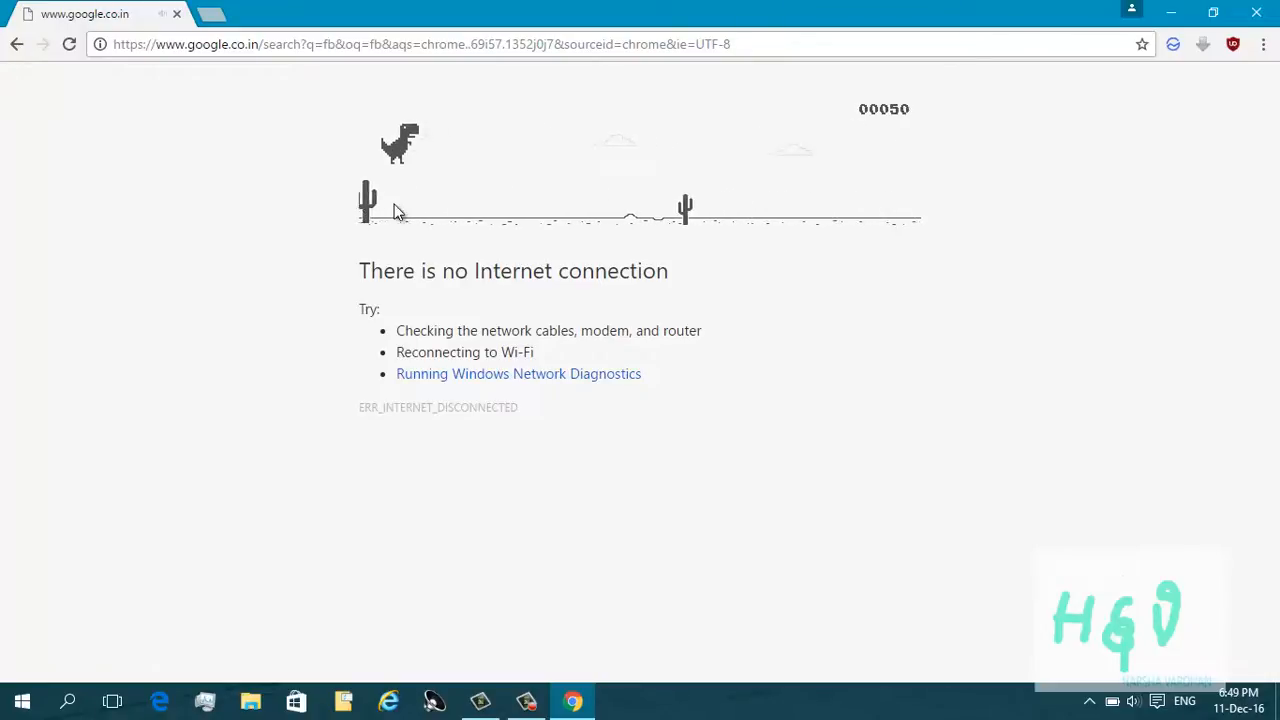
pyautogui.press('space')
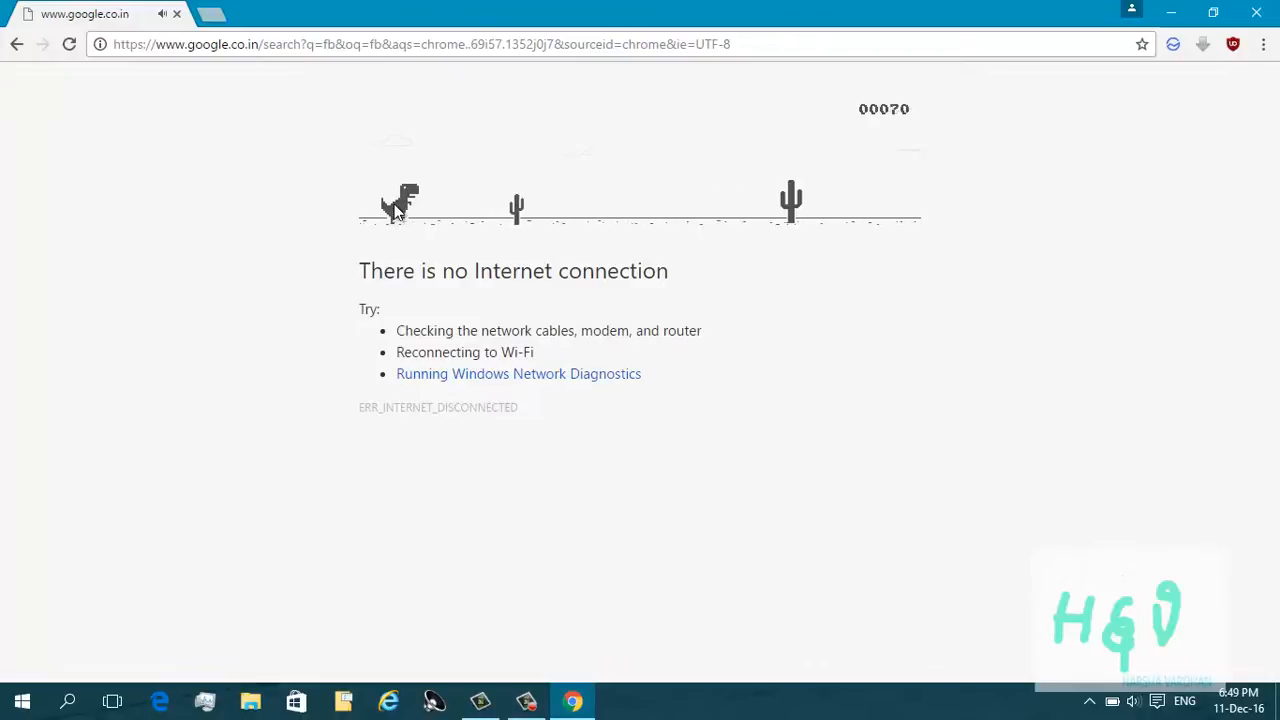
pyautogui.press('space')
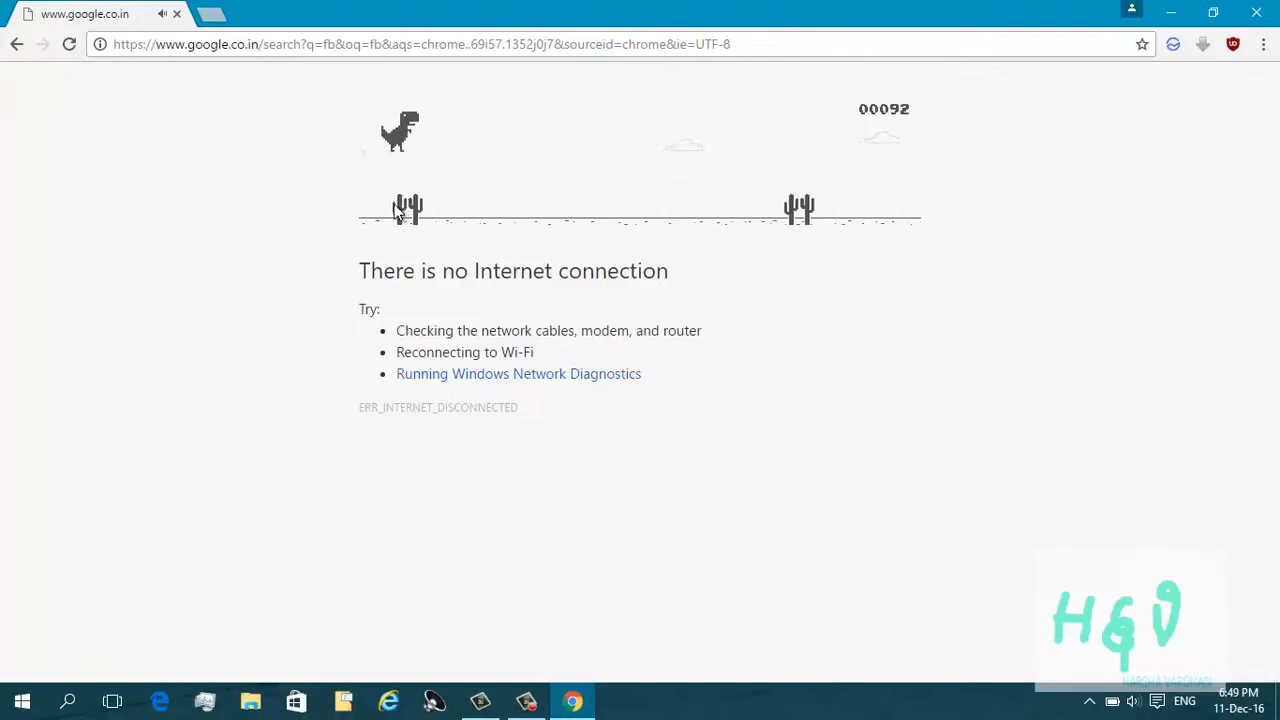
pyautogui.press('space')
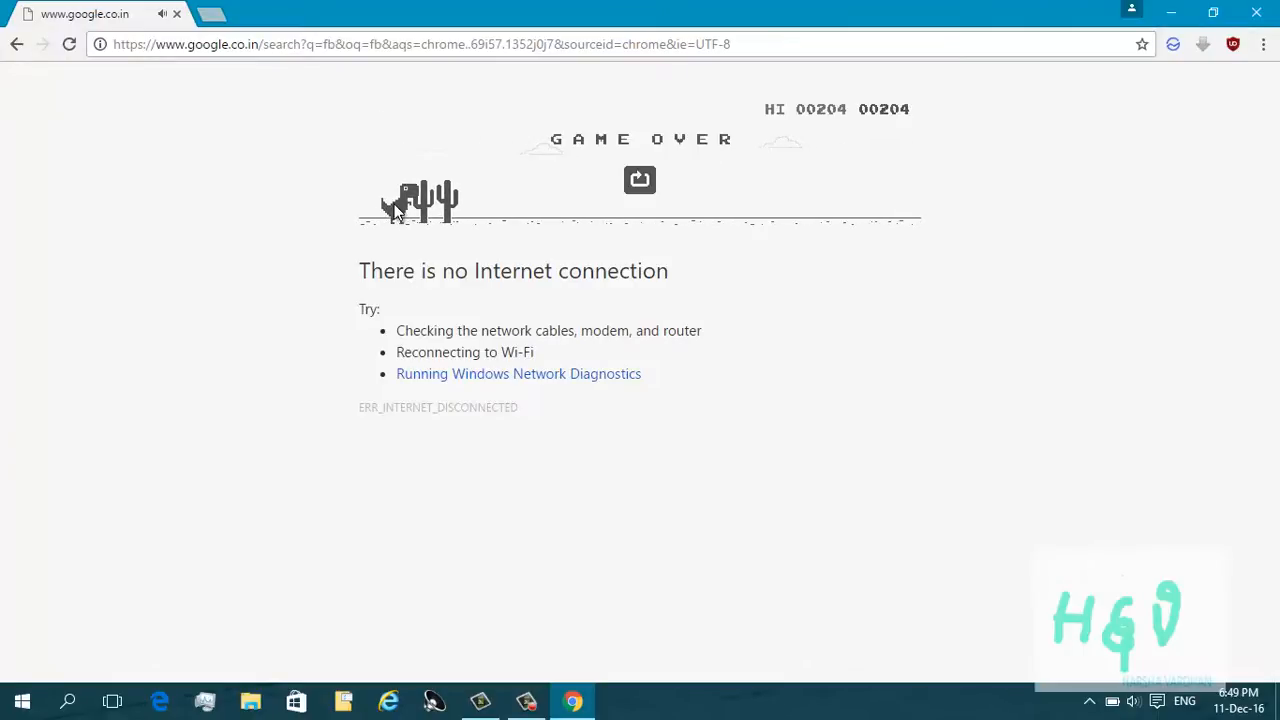
pyautogui.moveTo(760, 150)
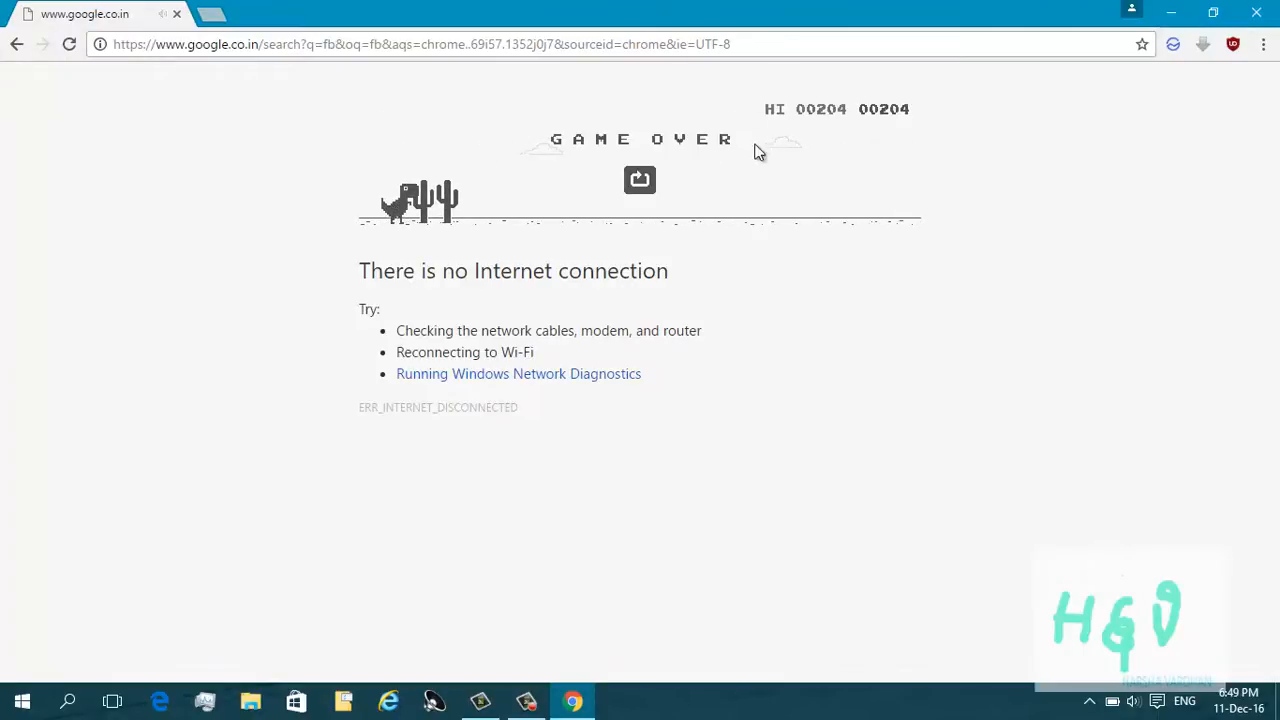